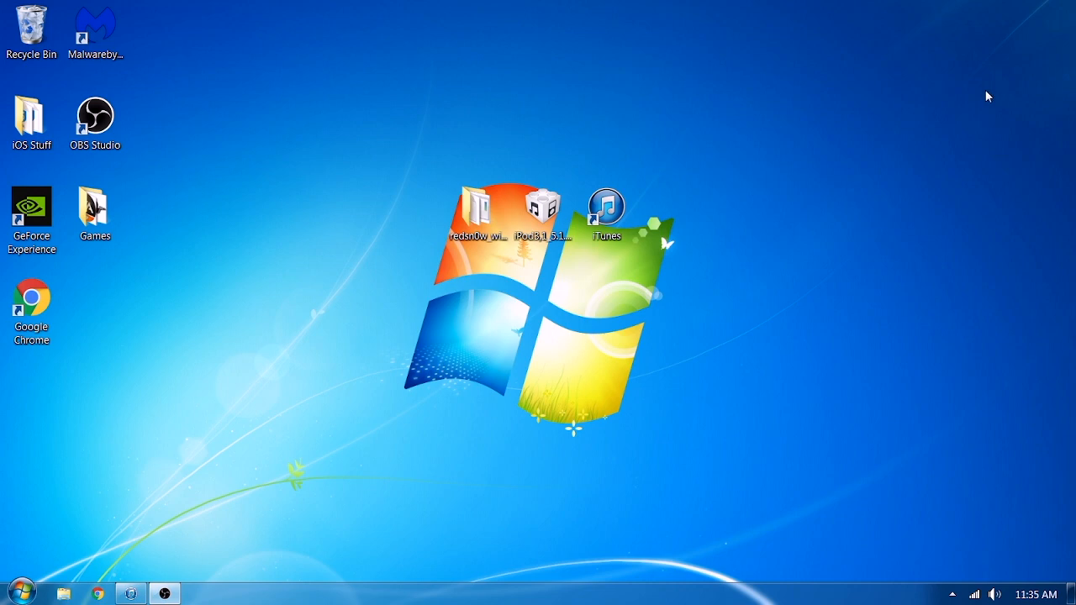
# Step: Open the redsn0w_win_0.9.15b3 folder and select the redsn0w application file
pyautogui.doubleClick(481, 205)
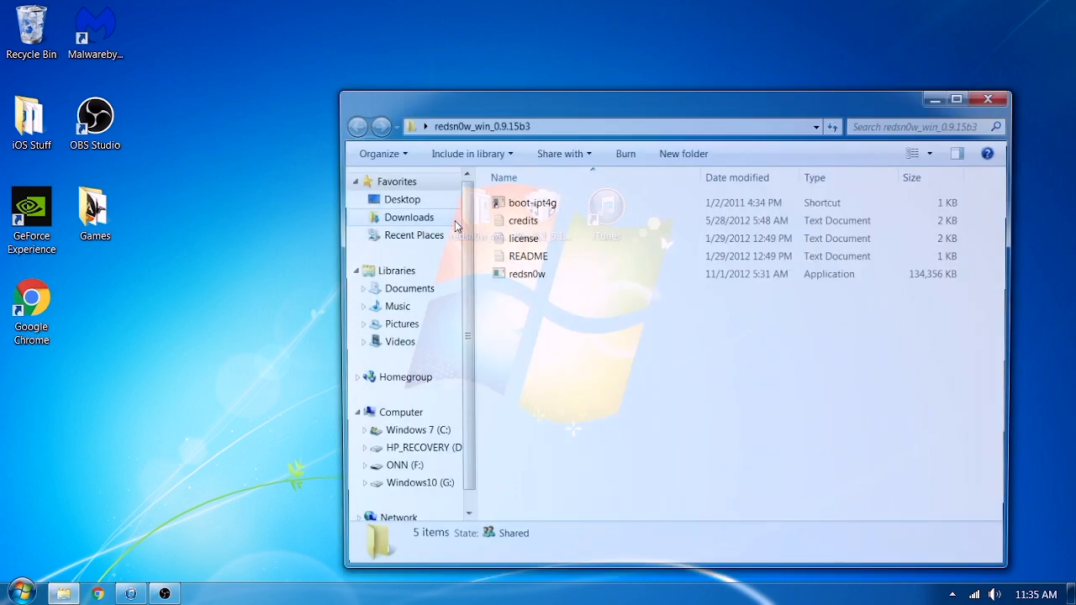
pyautogui.click(525, 272)
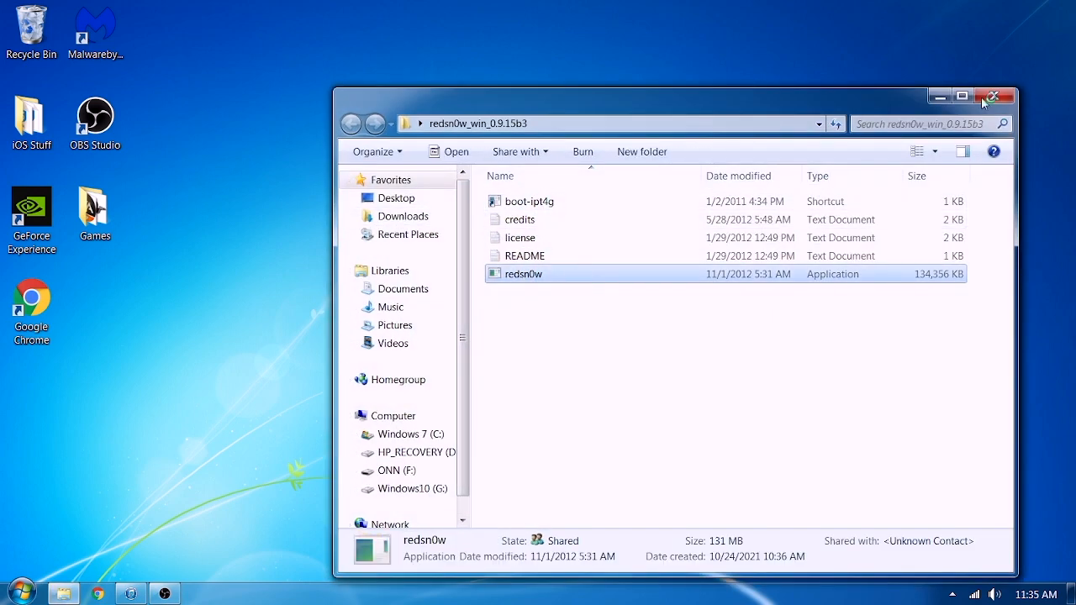
# Step: Launch redsn0w.exe, let the Rocky Racoon jailbreak reach Success!, and acknowledge the notice
pyautogui.doubleClick(522, 273)
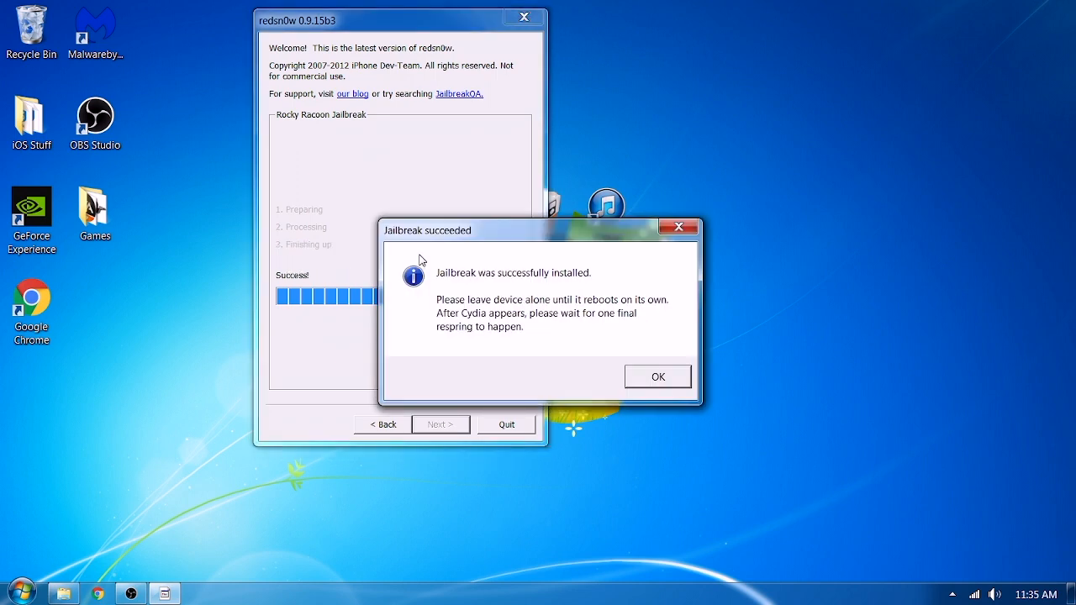
pyautogui.moveTo(529, 278)
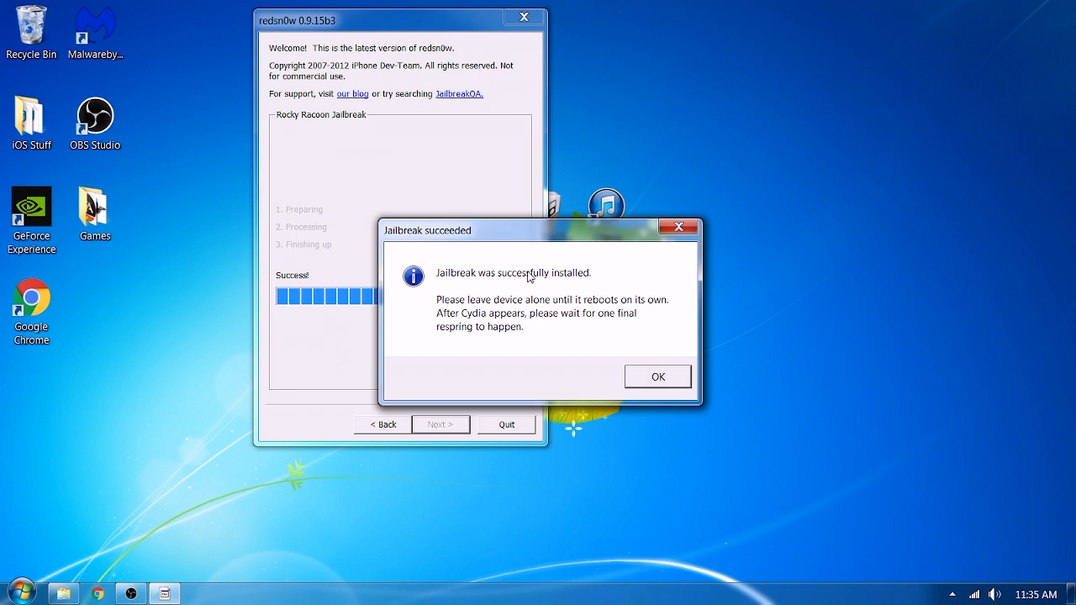
pyautogui.click(657, 377)
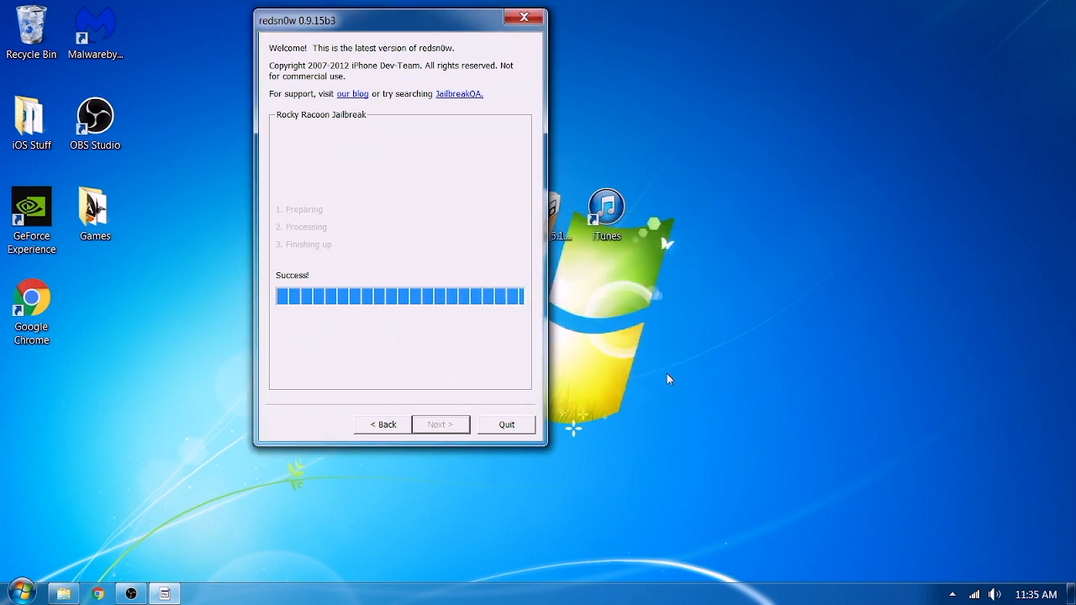